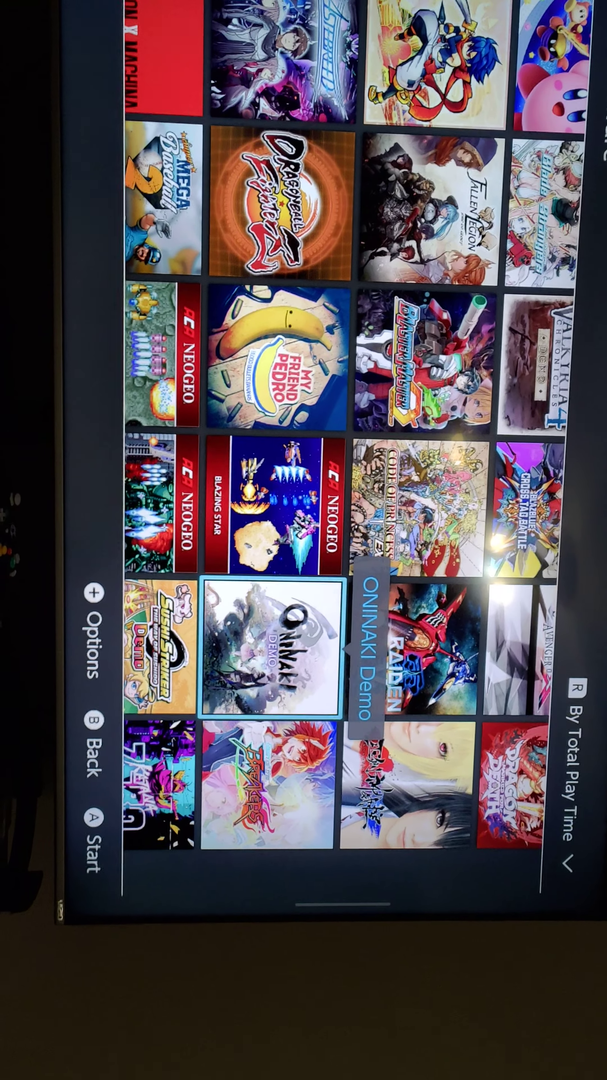
Scroll the Directs archive down to the late-2017 entries, including the Animal Crossing Mobile Direct.
{"action": "key", "text": "Up"}
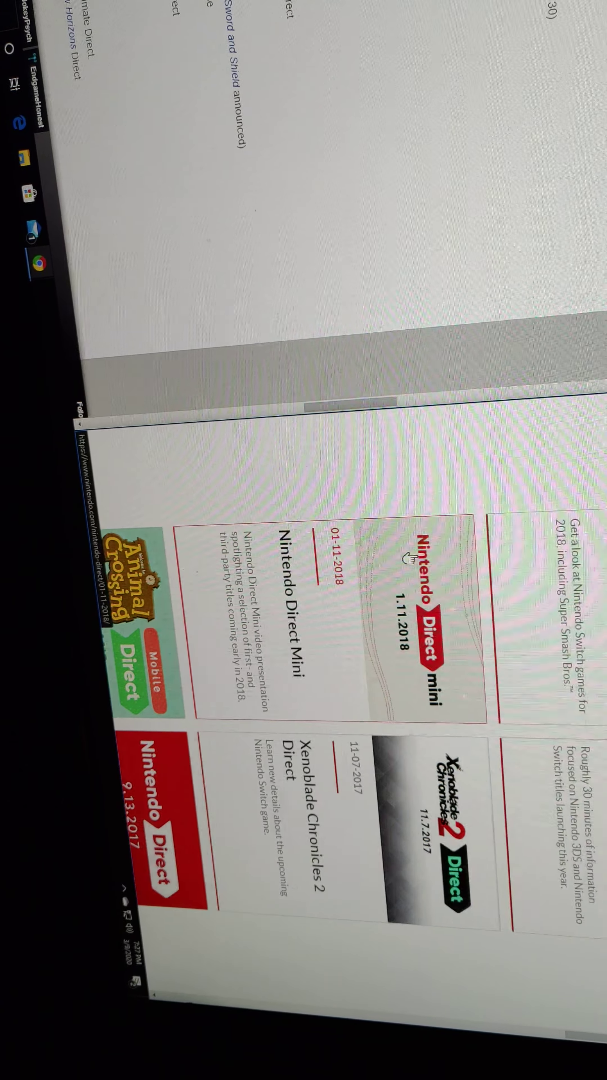
{"action": "scroll", "scroll_direction": "down", "scroll_amount": 3}
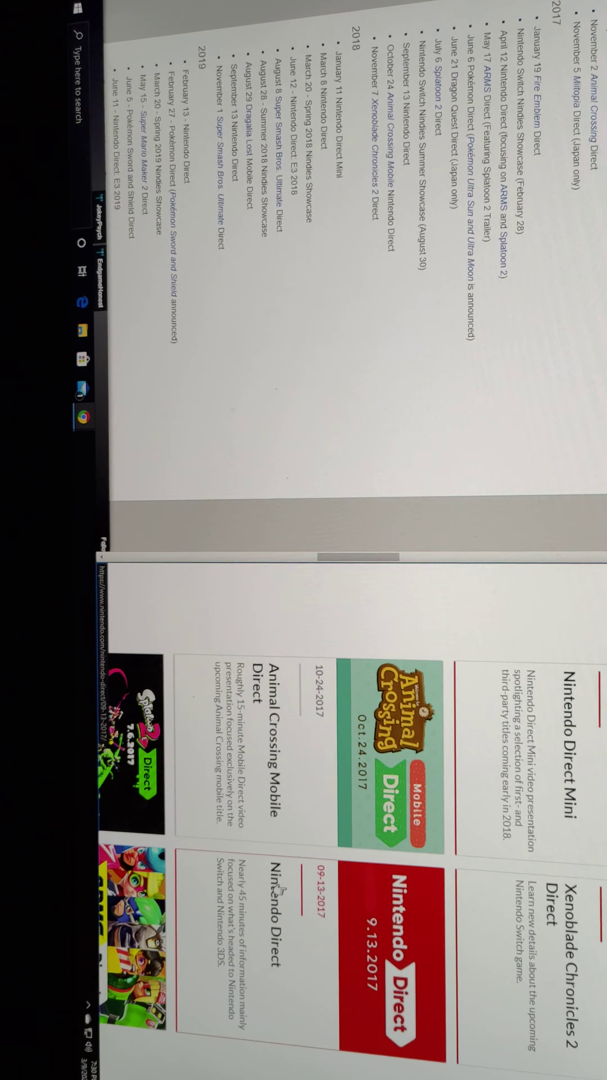
Scroll the Fandom Nintendo Direct list to its 2014 and 2015 sections.
{"action": "scroll", "scroll_direction": "down", "scroll_amount": 3}
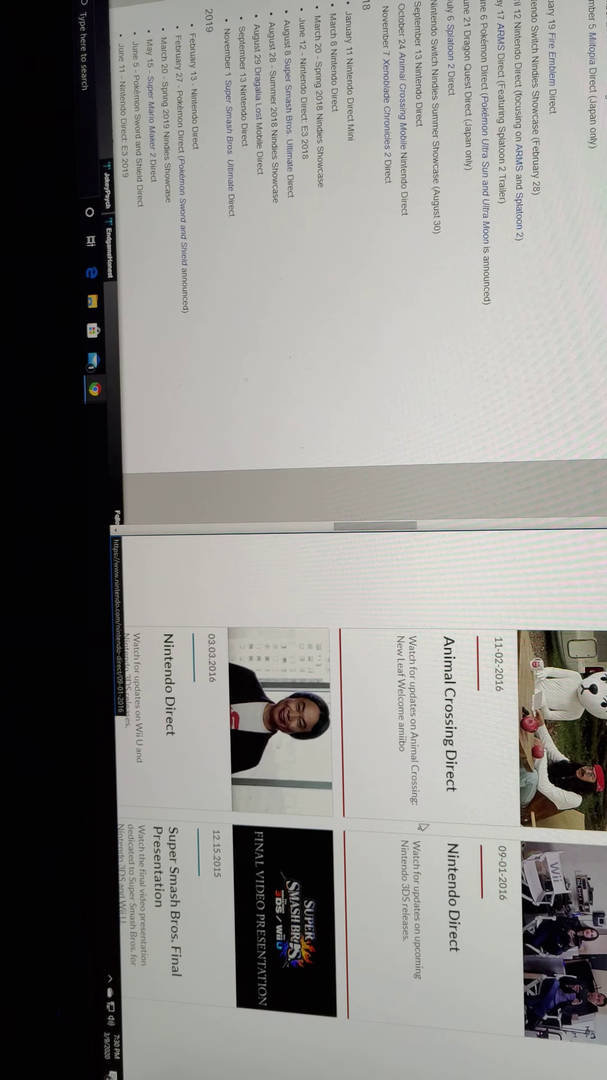
{"action": "scroll", "scroll_direction": "down", "scroll_amount": 3}
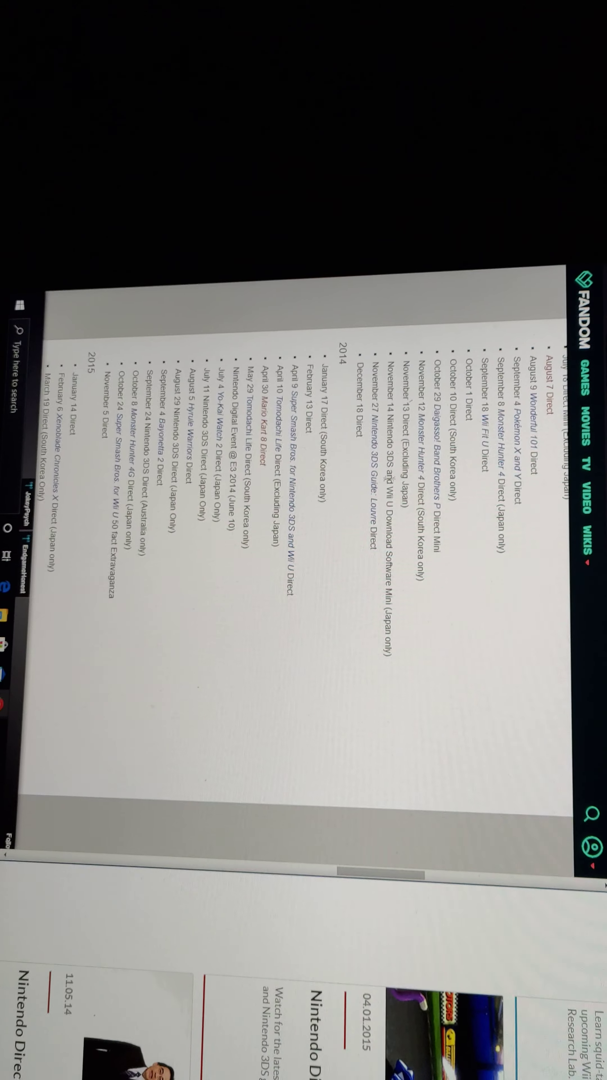
{"action": "scroll", "scroll_direction": "down", "scroll_amount": 3}
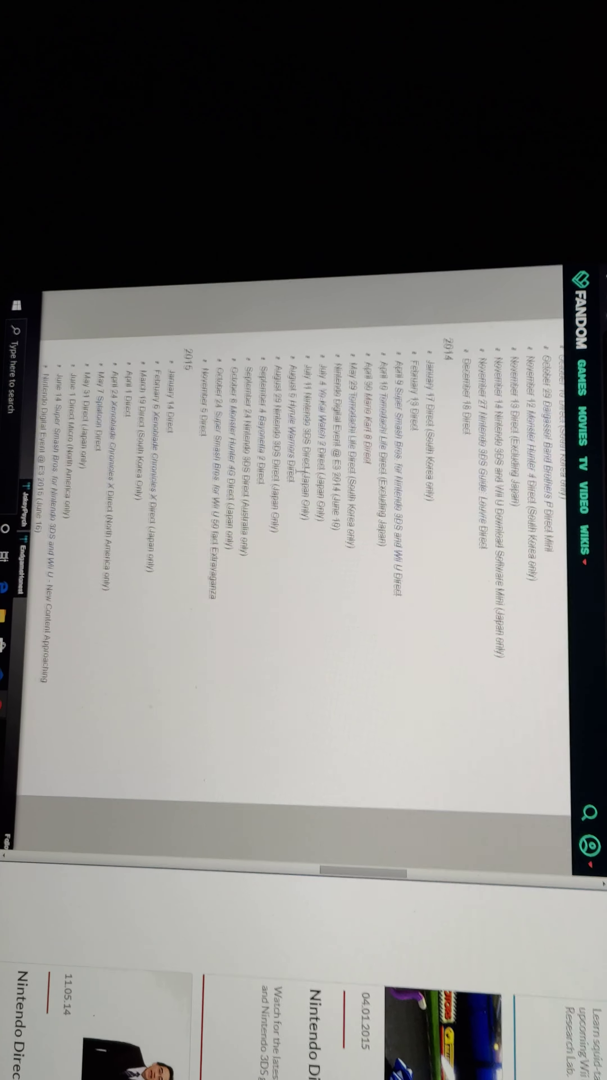